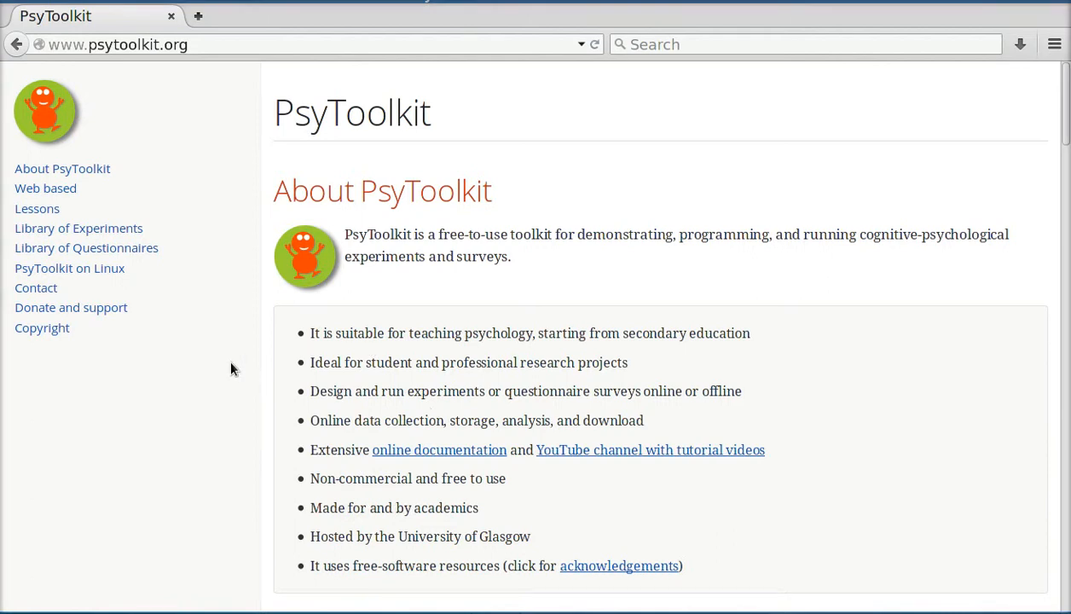
mouse_move(55, 209)
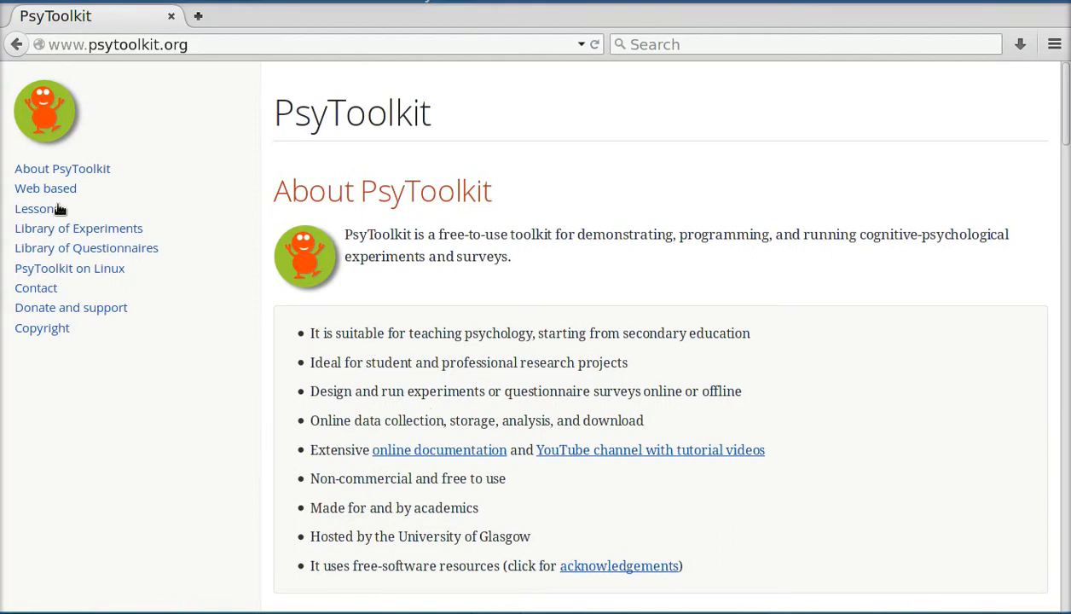
Go from the sidebar Lessons entry to the full lessons list and reach the cognitive experiment lessons table.
left_click(34, 208)
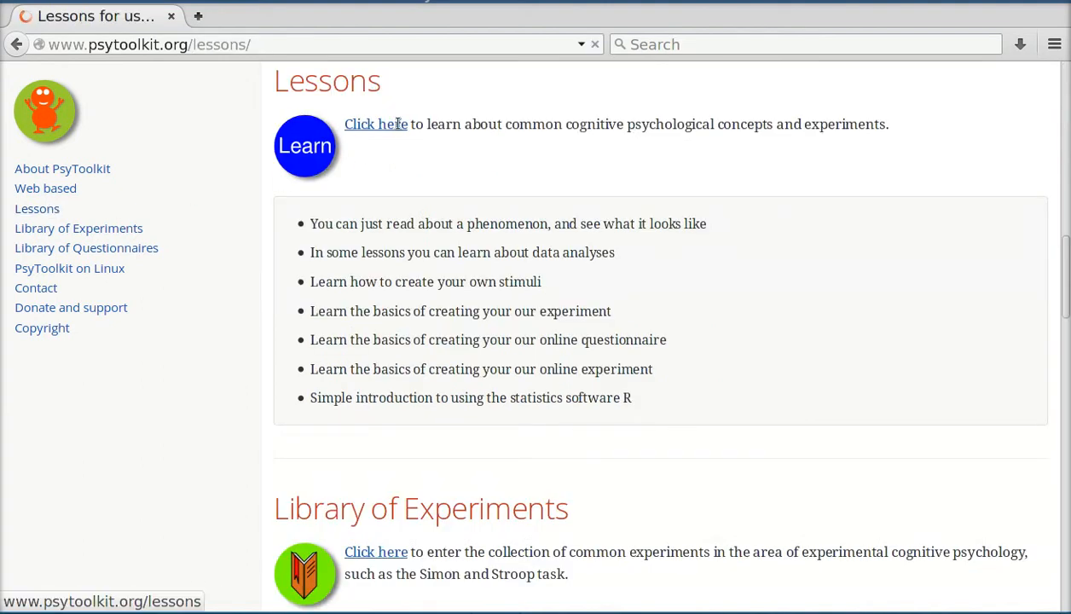
left_click(375, 123)
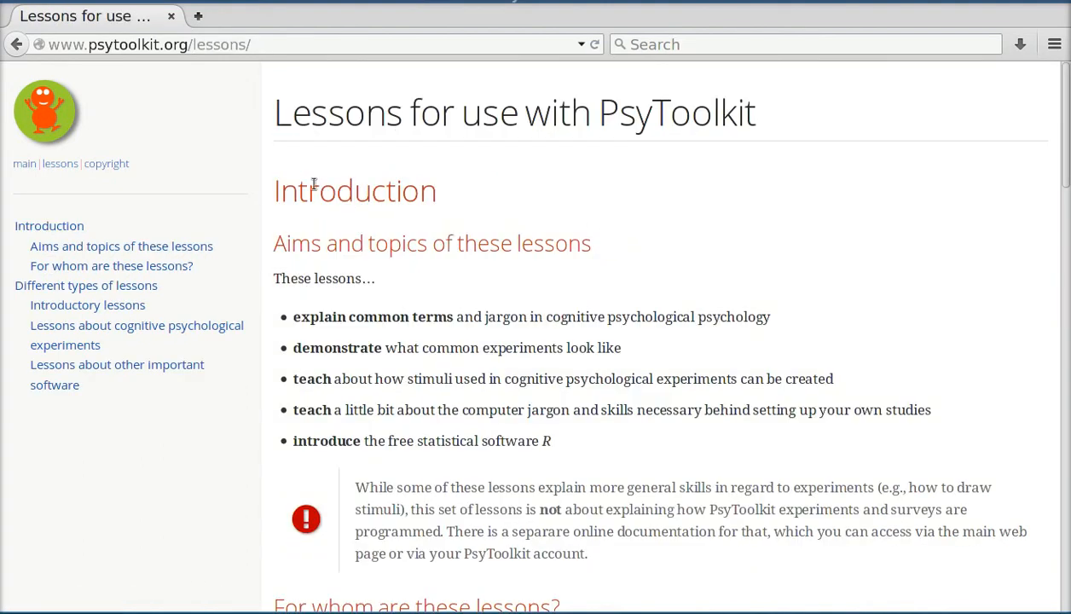
scroll("down", 3)
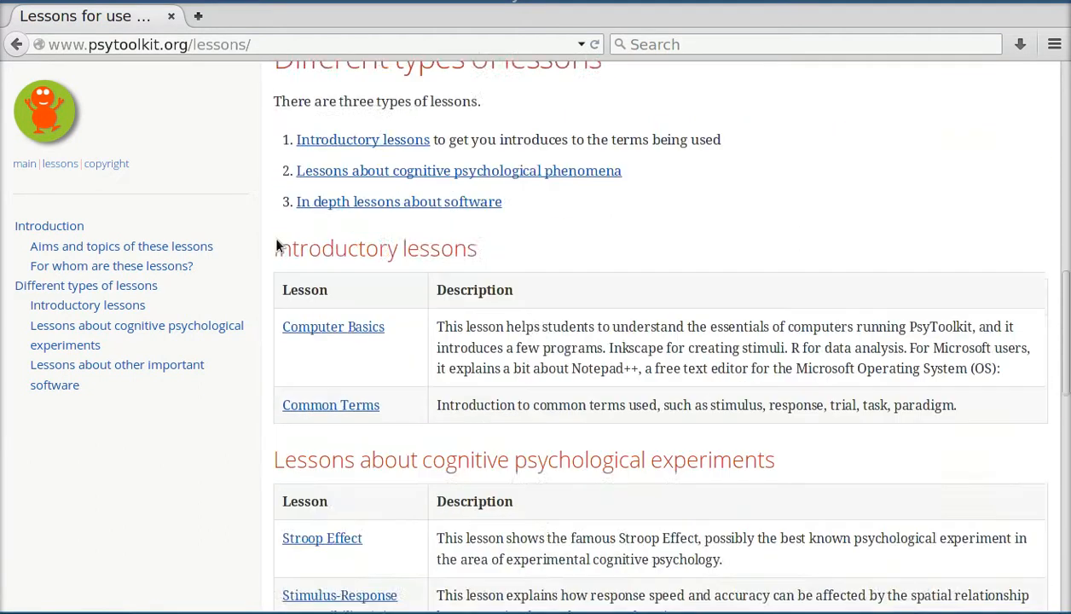
scroll("down", 3)
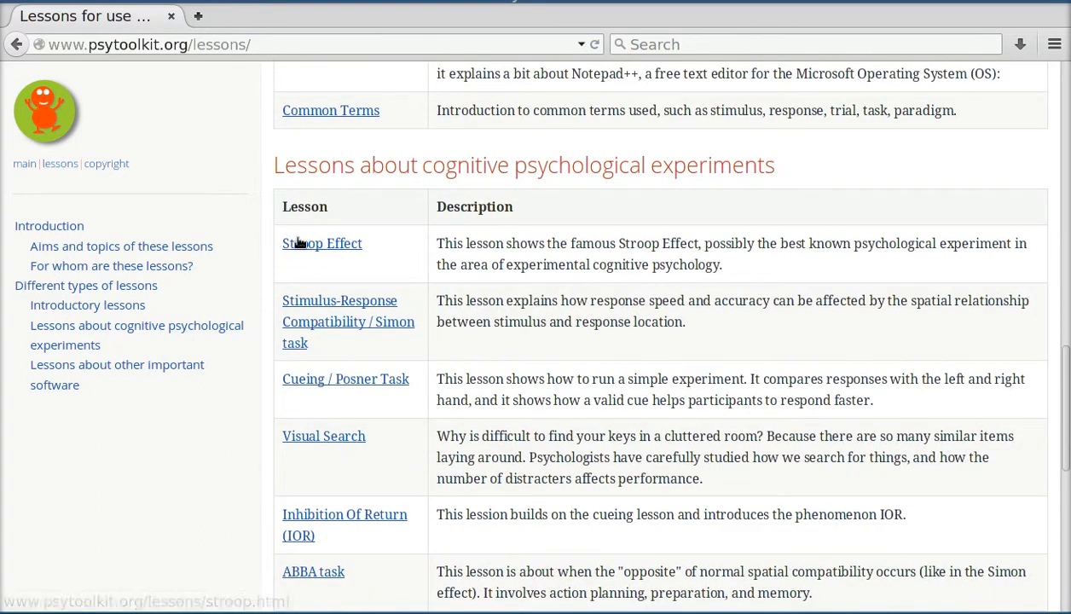
scroll("down", 3)
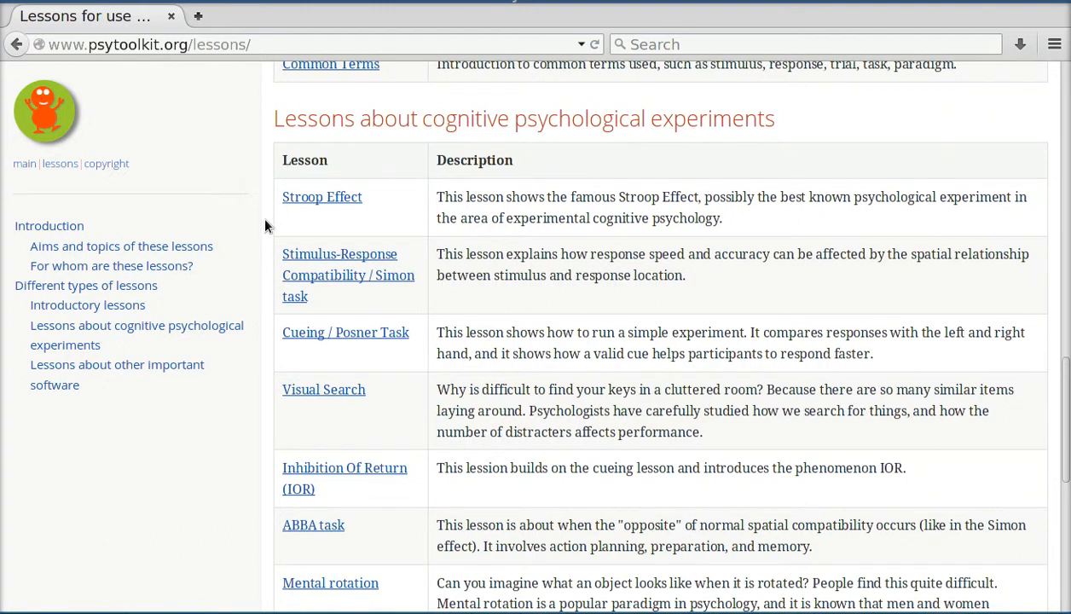
Open the Stroop Effect lesson from the table and read down to its 'Do it yourself' section.
left_click(321, 196)
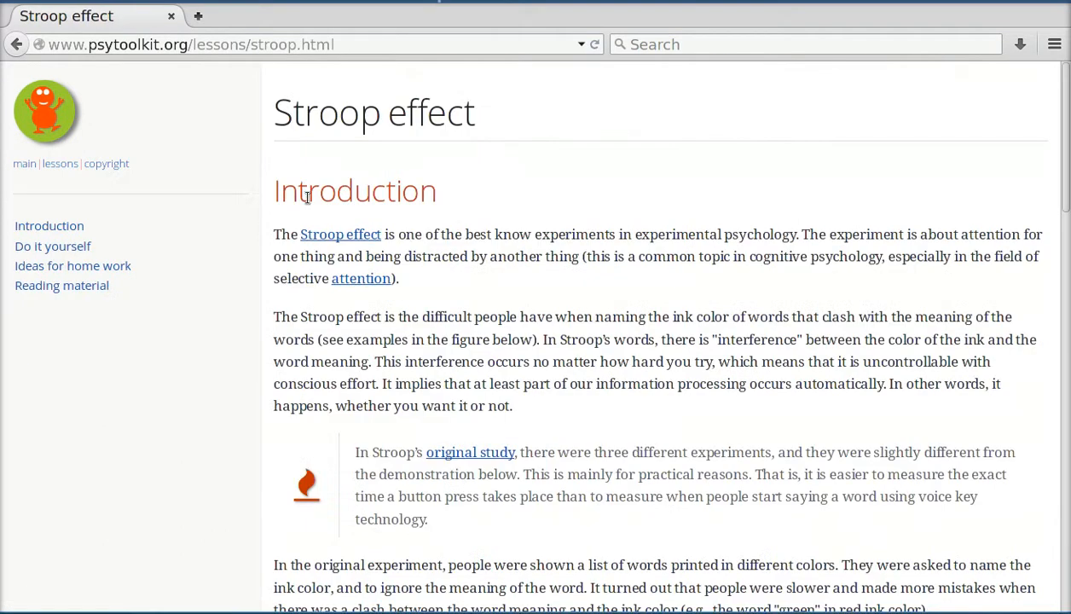
mouse_move(442, 194)
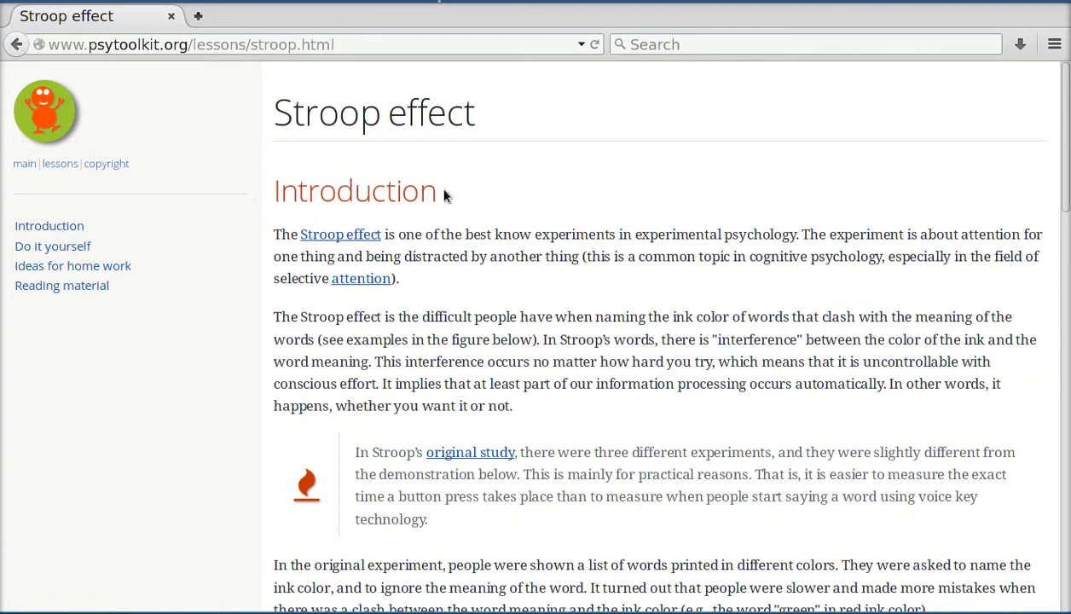
mouse_move(273, 236)
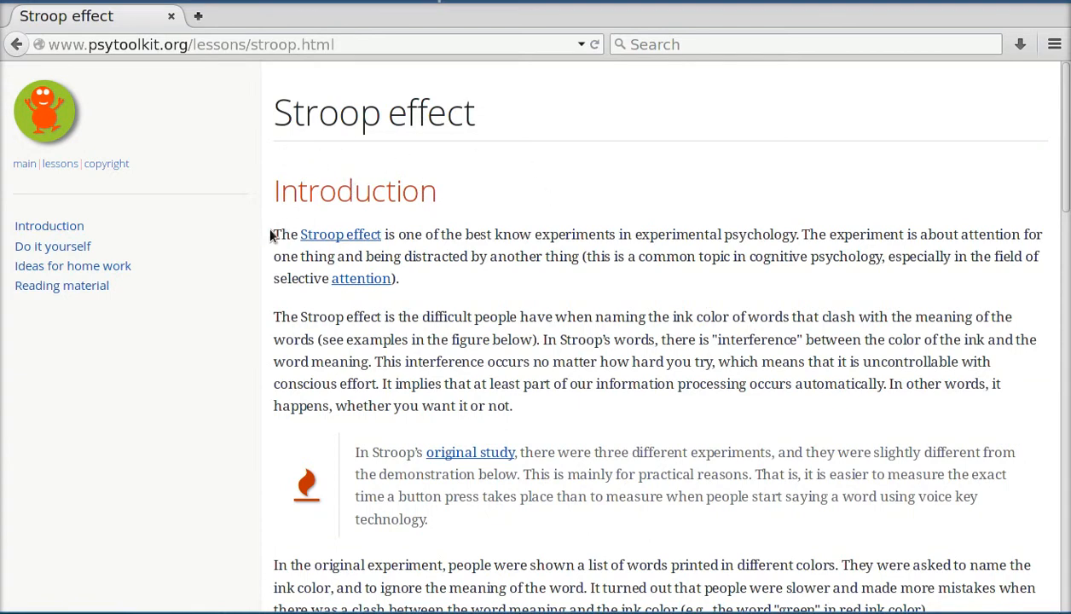
scroll("down", 3)
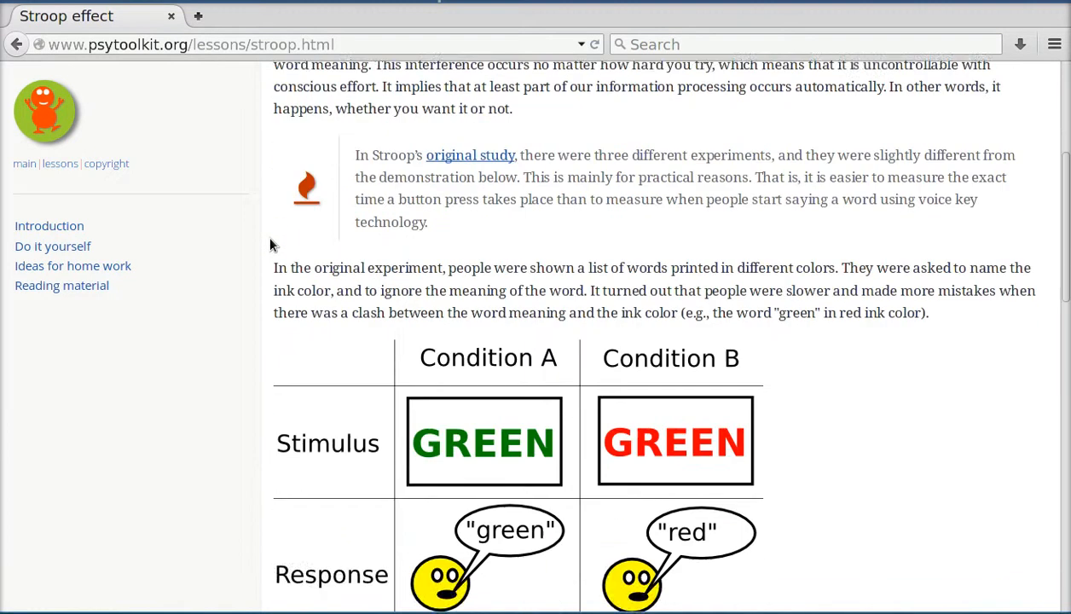
scroll("down", 3)
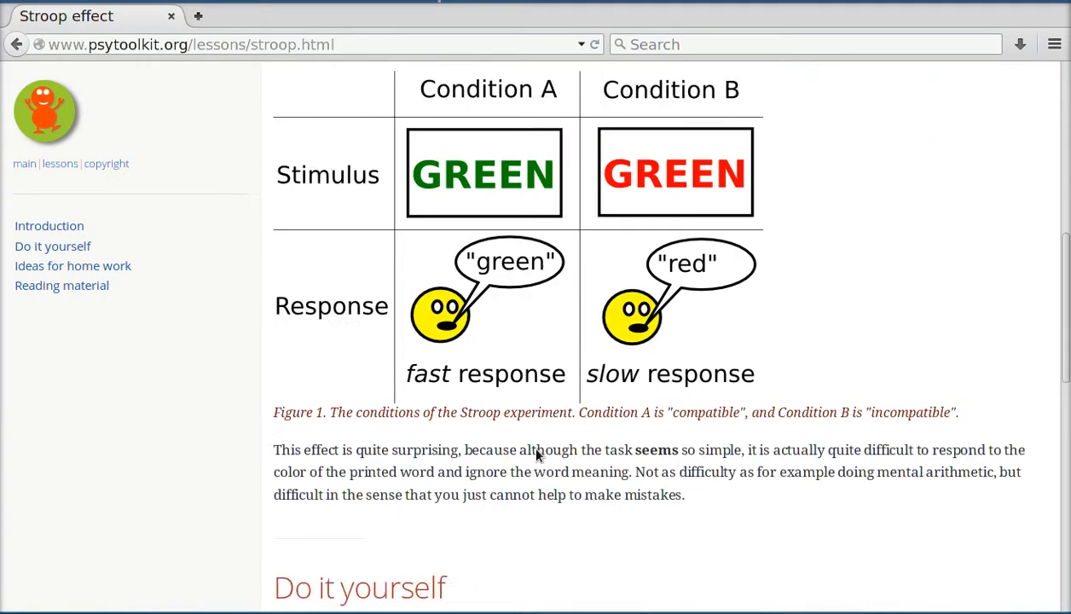
scroll("down", 3)
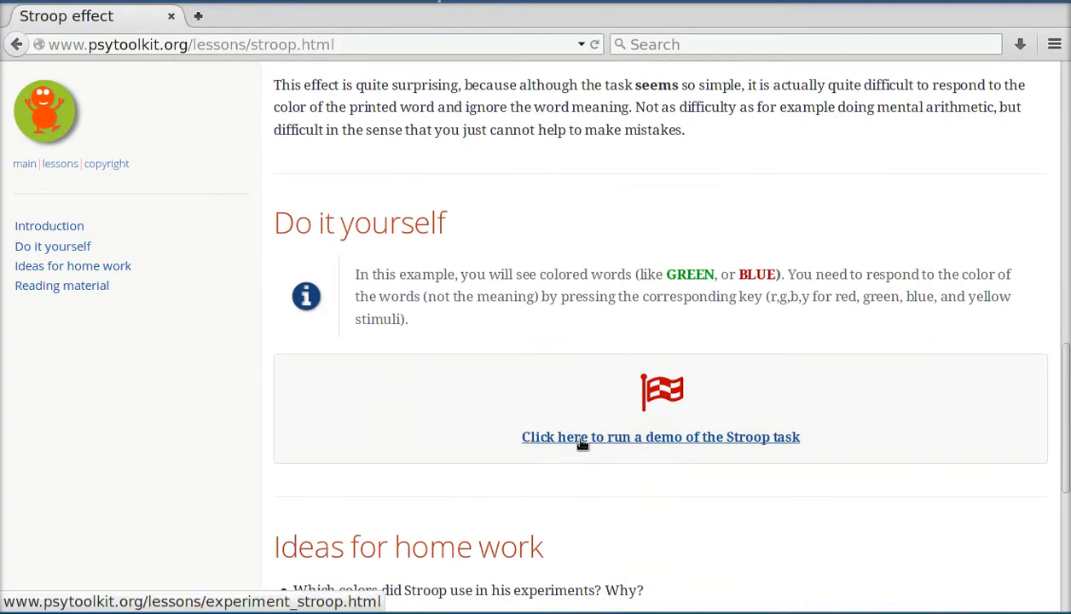
mouse_move(626, 442)
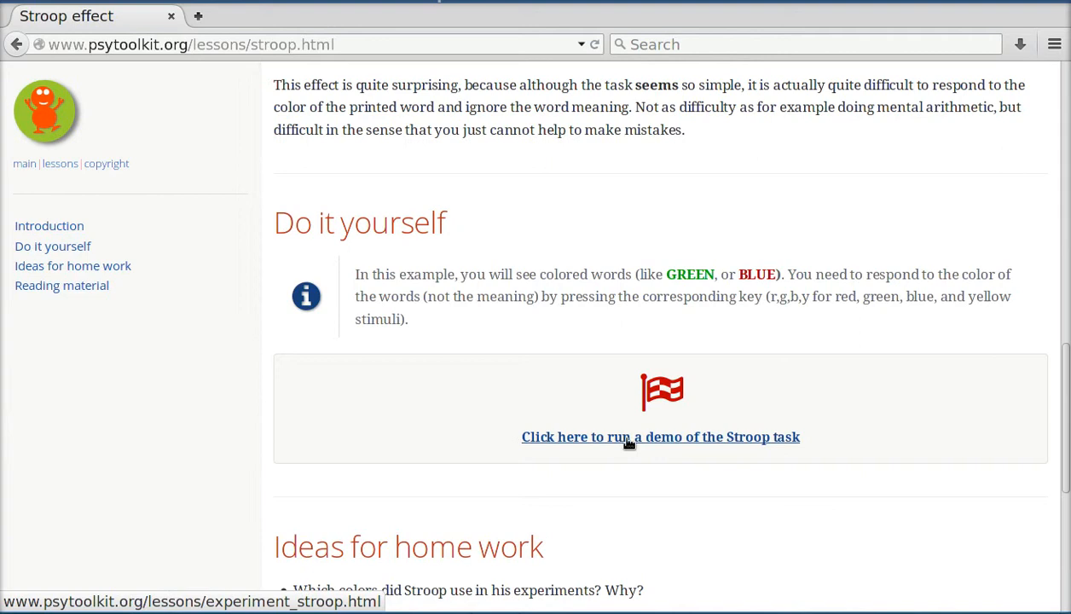
Launch the Stroop task demo, start it, advance past the instructions into the trials, then go back to the lesson.
left_click(660, 437)
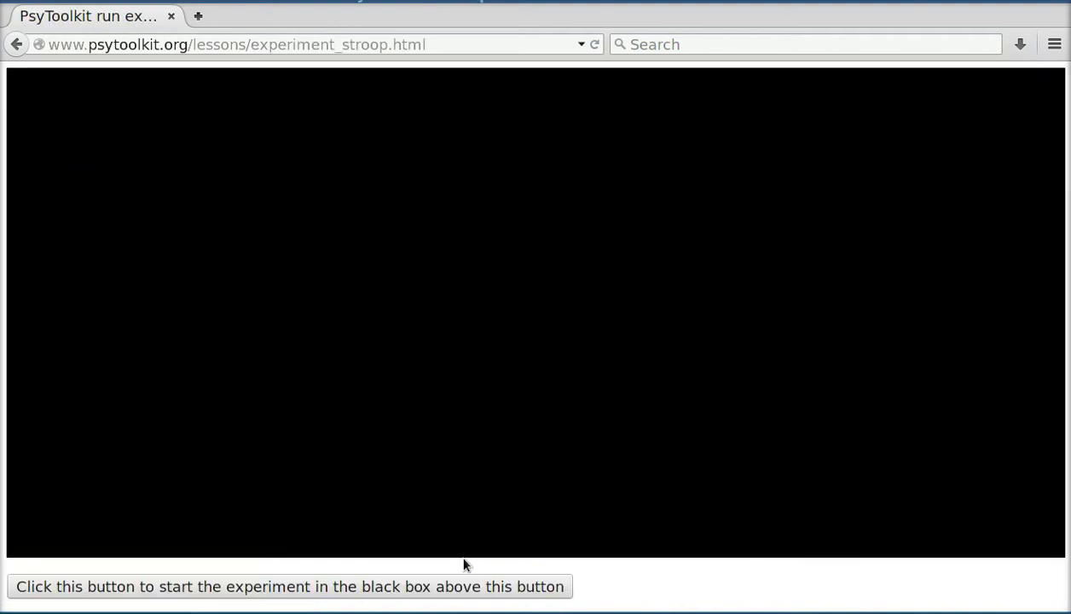
left_click(291, 587)
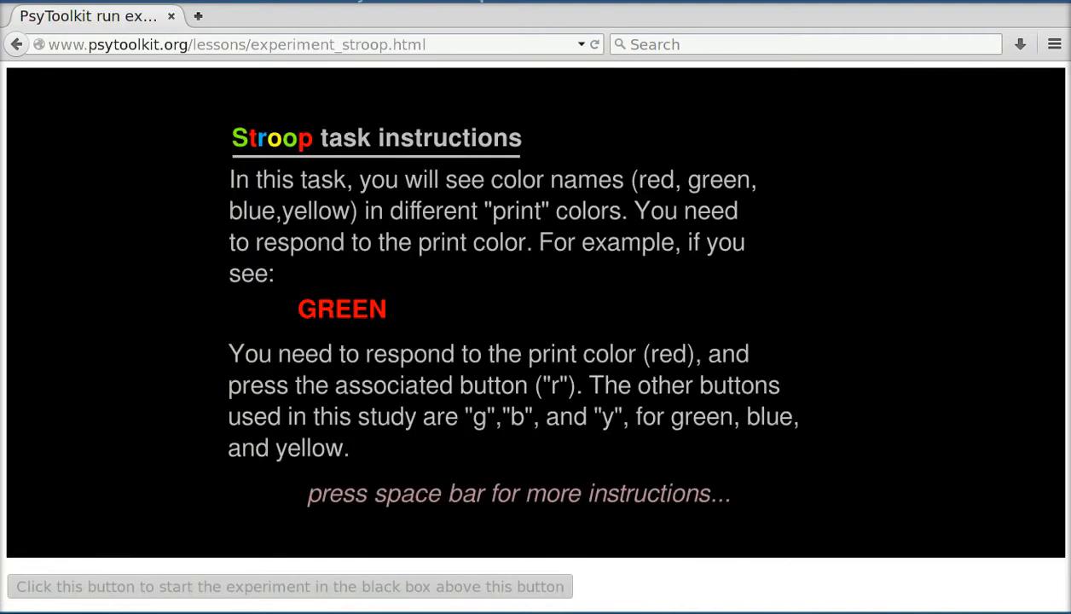
key("space")
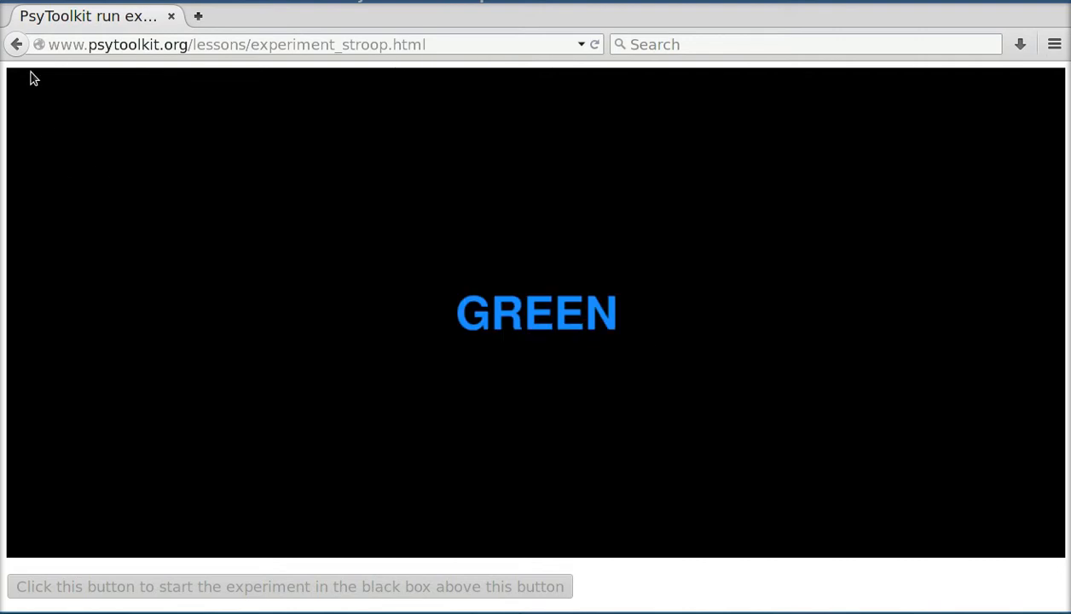
left_click(16, 44)
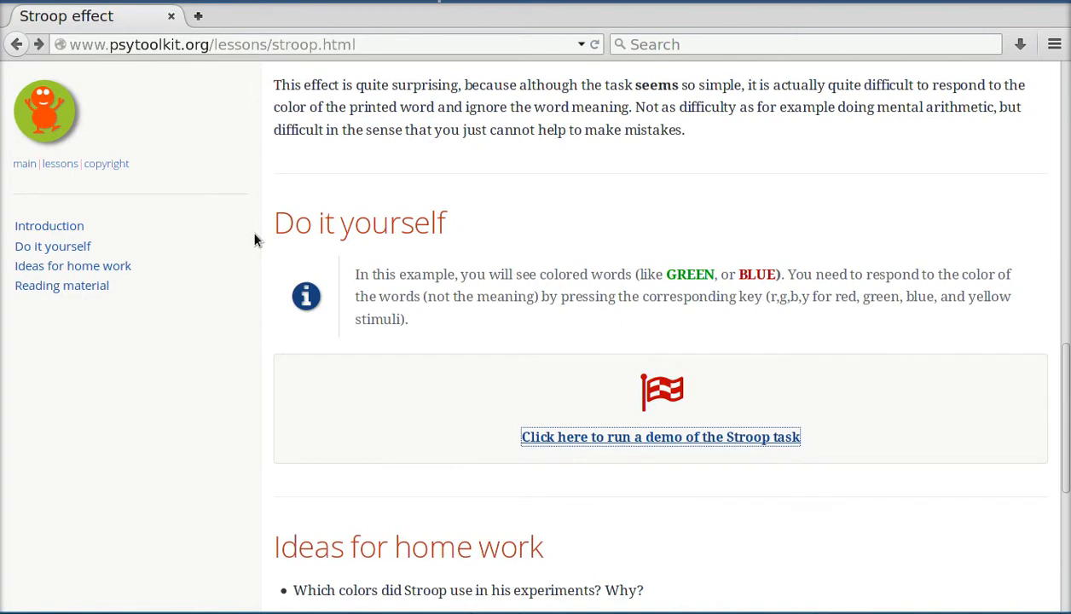
mouse_move(345, 282)
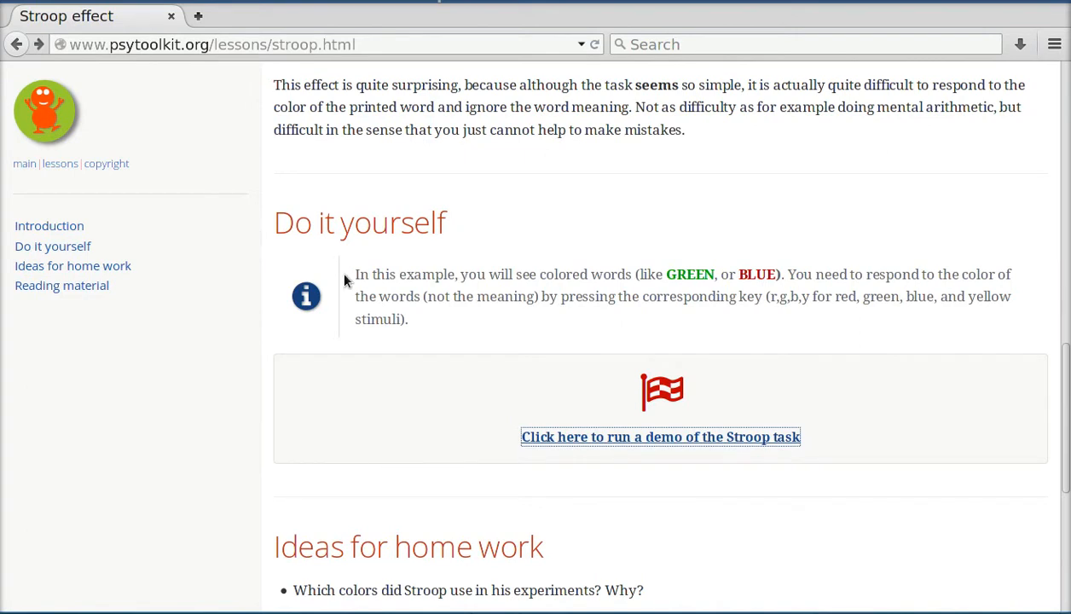
Use the sidebar 'lessons' link to reach the overview and scroll to 'Different types of lessons'.
scroll("down", 3)
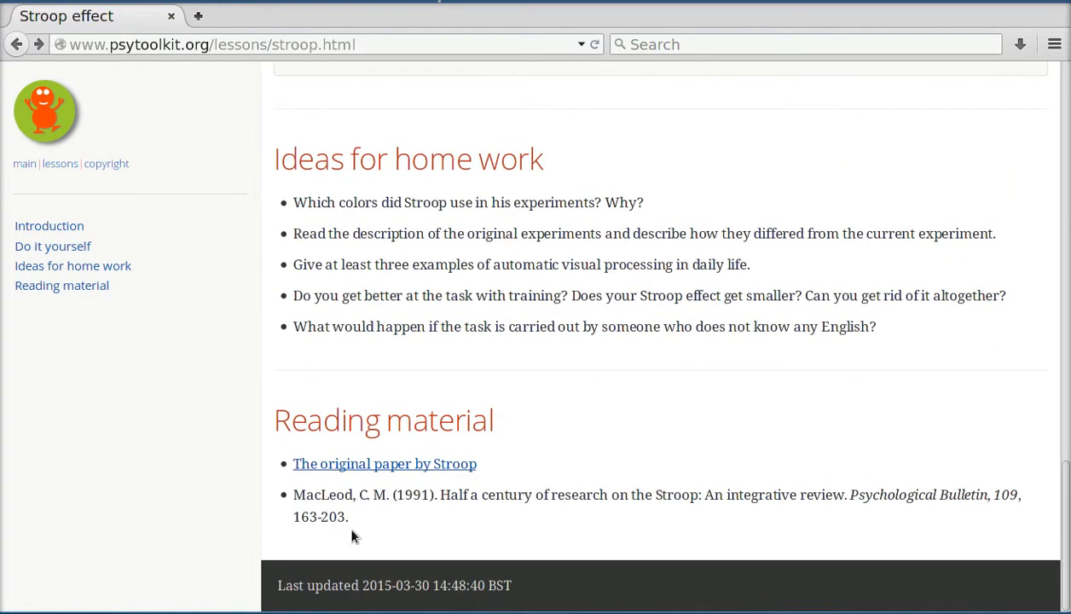
scroll("up", 3)
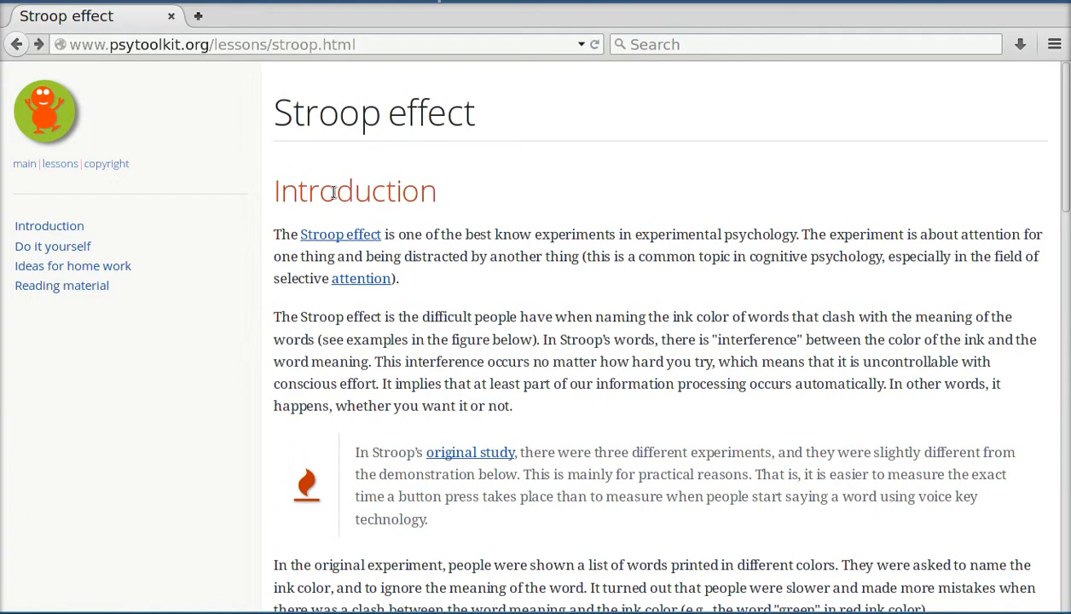
mouse_move(242, 130)
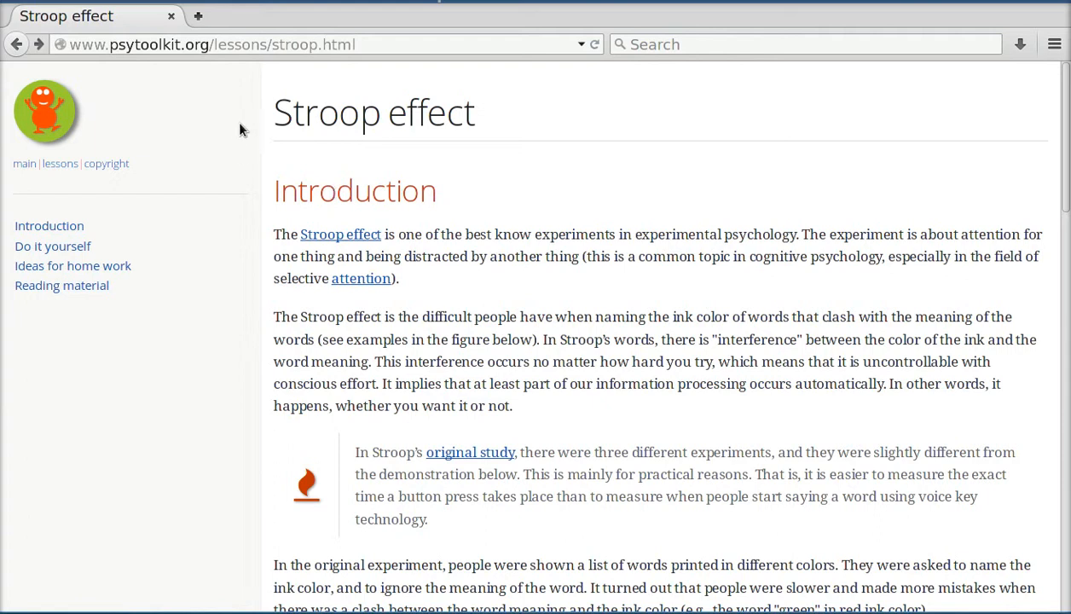
mouse_move(249, 161)
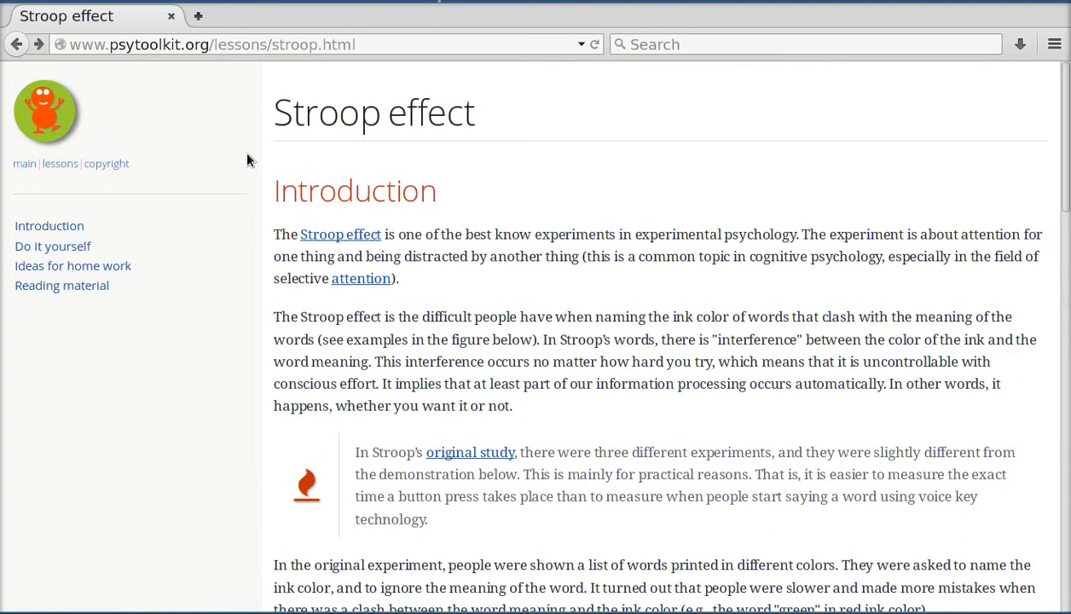
mouse_move(126, 164)
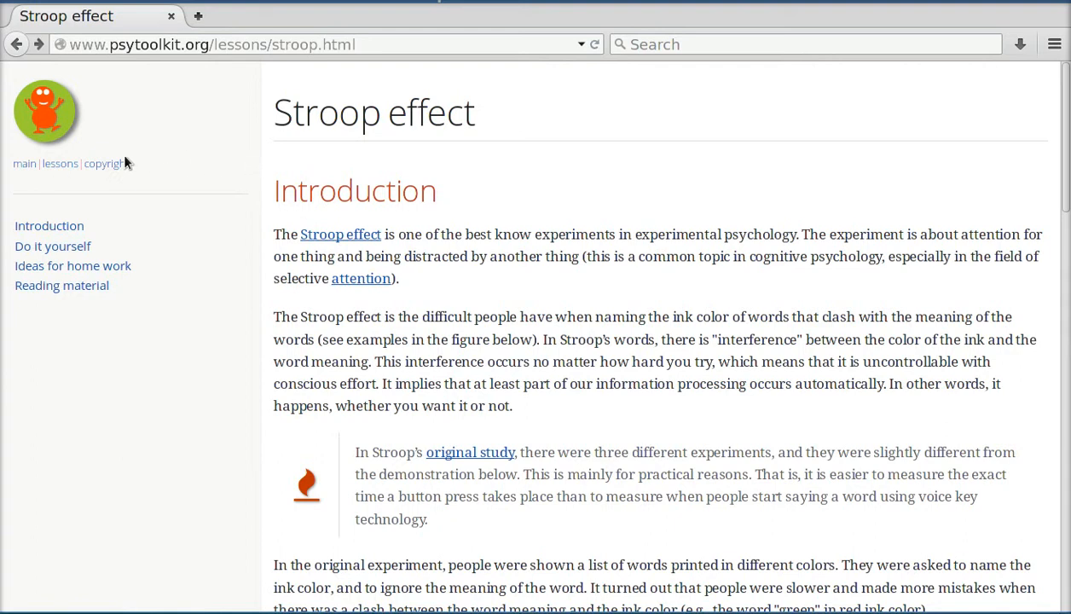
left_click(58, 164)
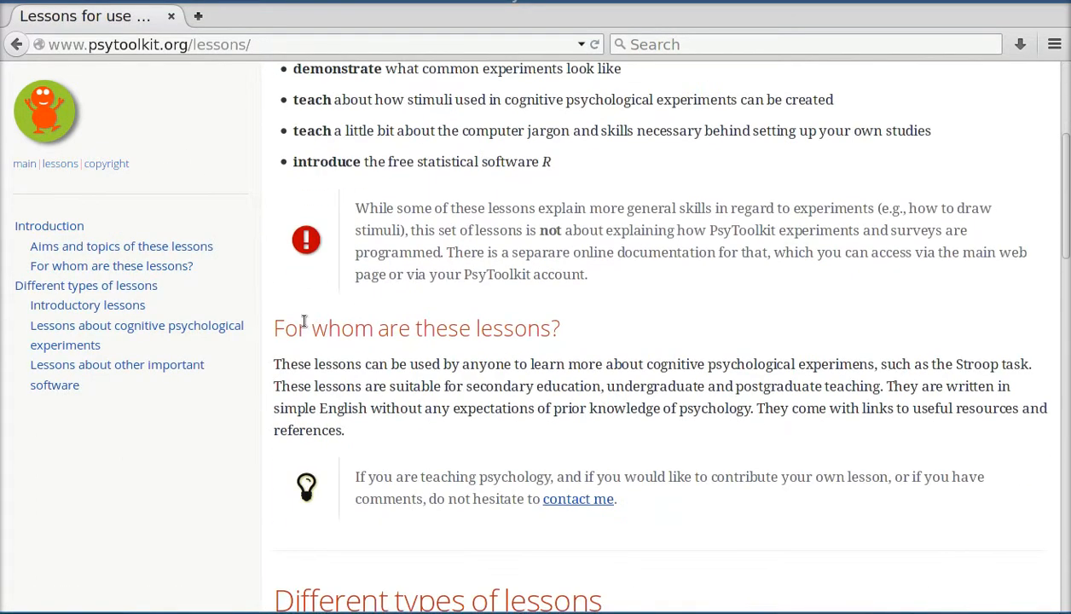
scroll("down", 3)
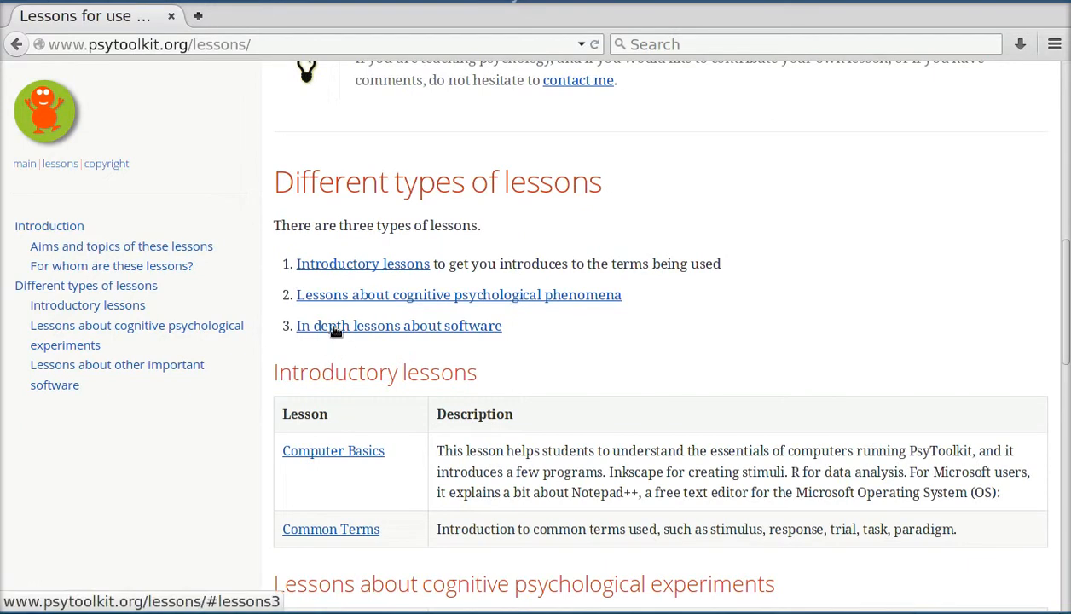
scroll("down", 3)
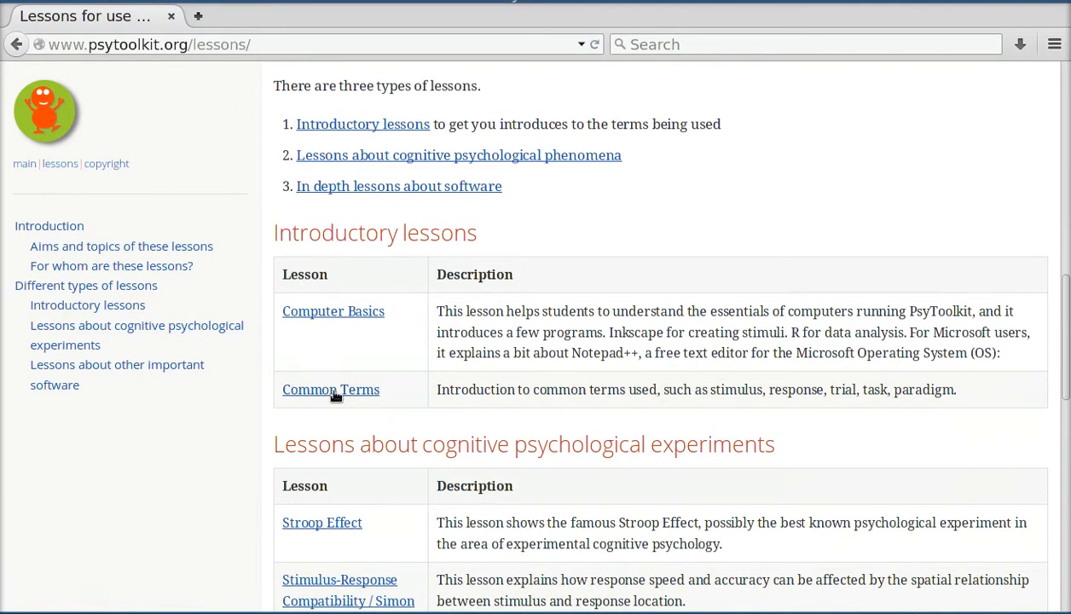
Open the Common Terms lesson and read its Paradigm, Trial and Response Time definitions.
left_click(331, 389)
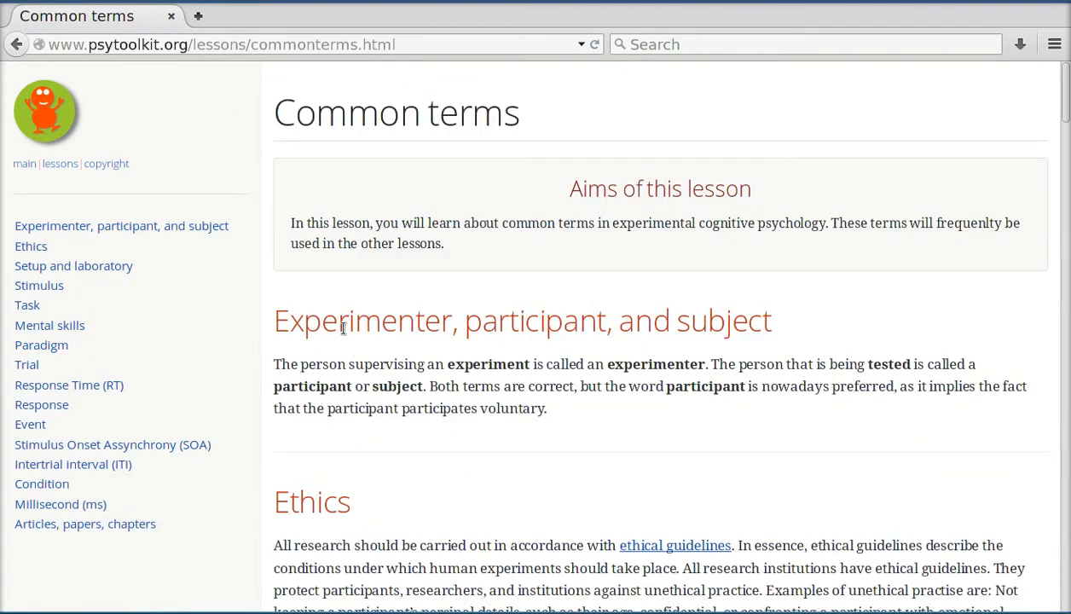
mouse_move(435, 329)
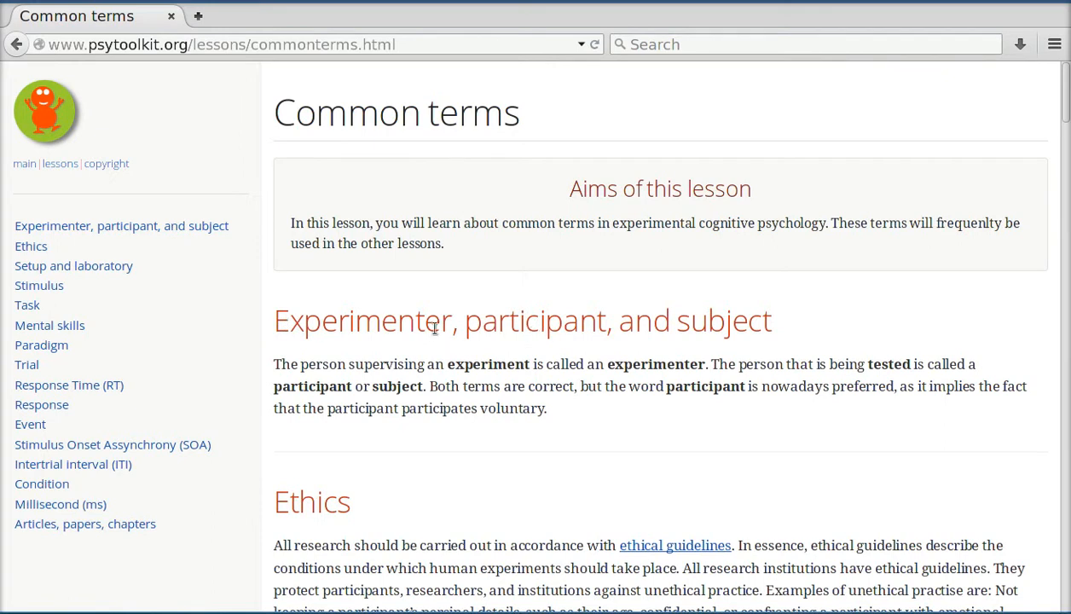
scroll("down", 3)
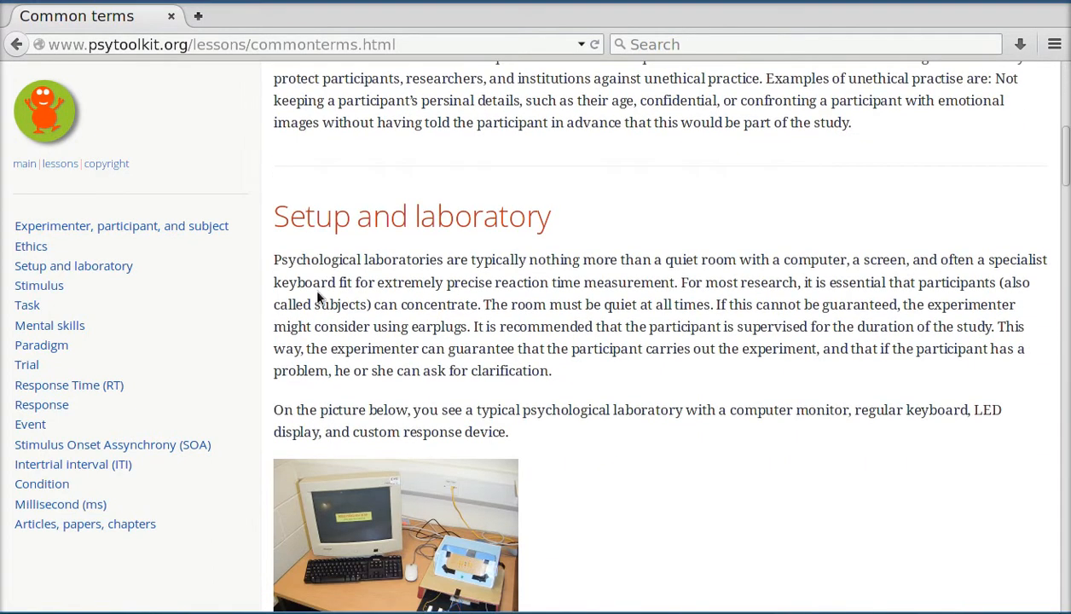
scroll("down", 3)
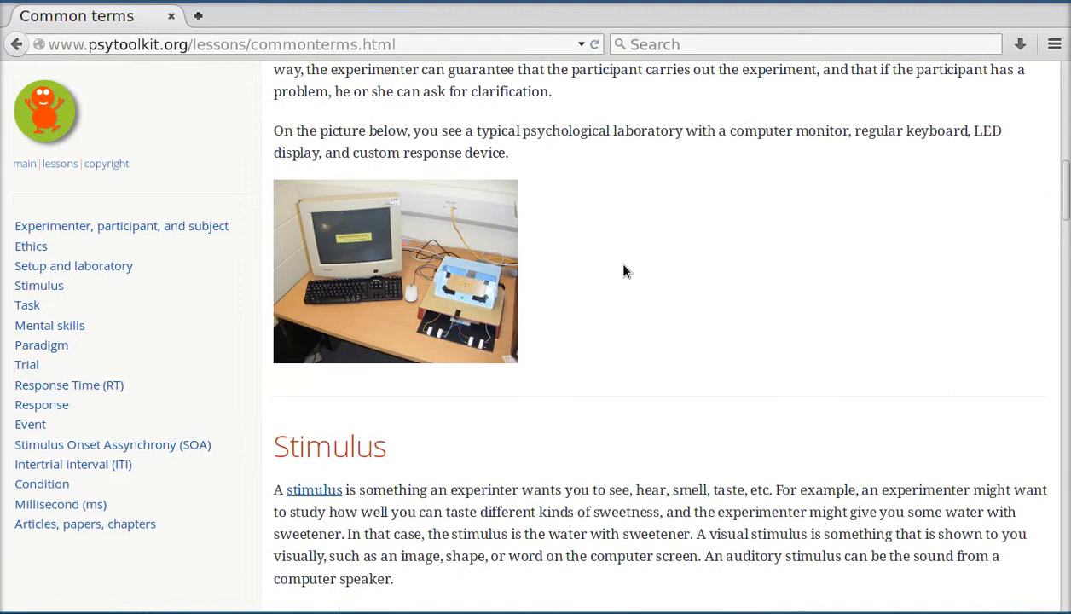
scroll("down", 3)
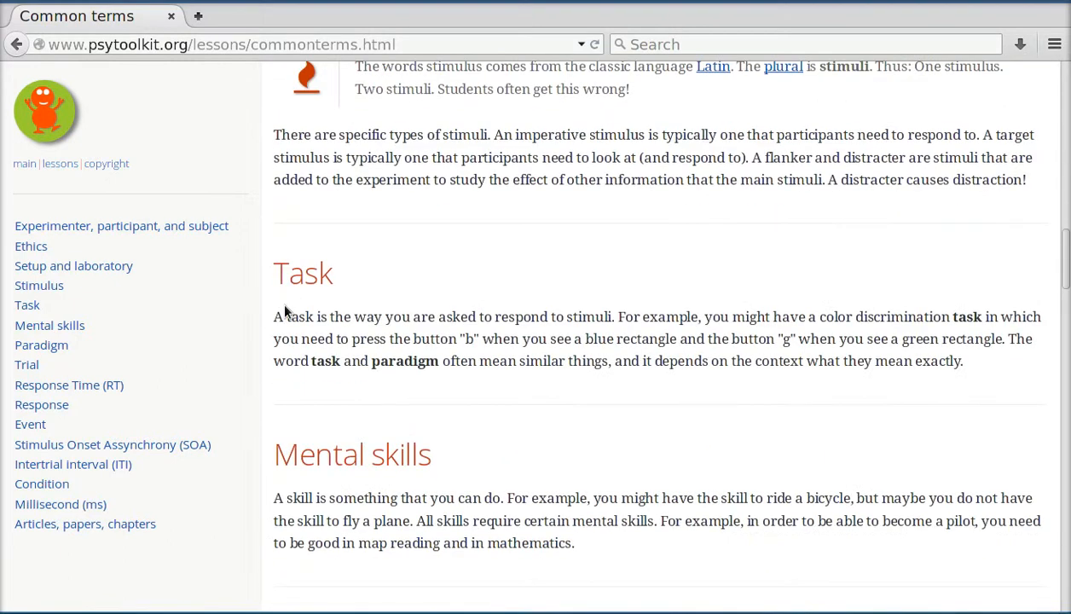
scroll("down", 3)
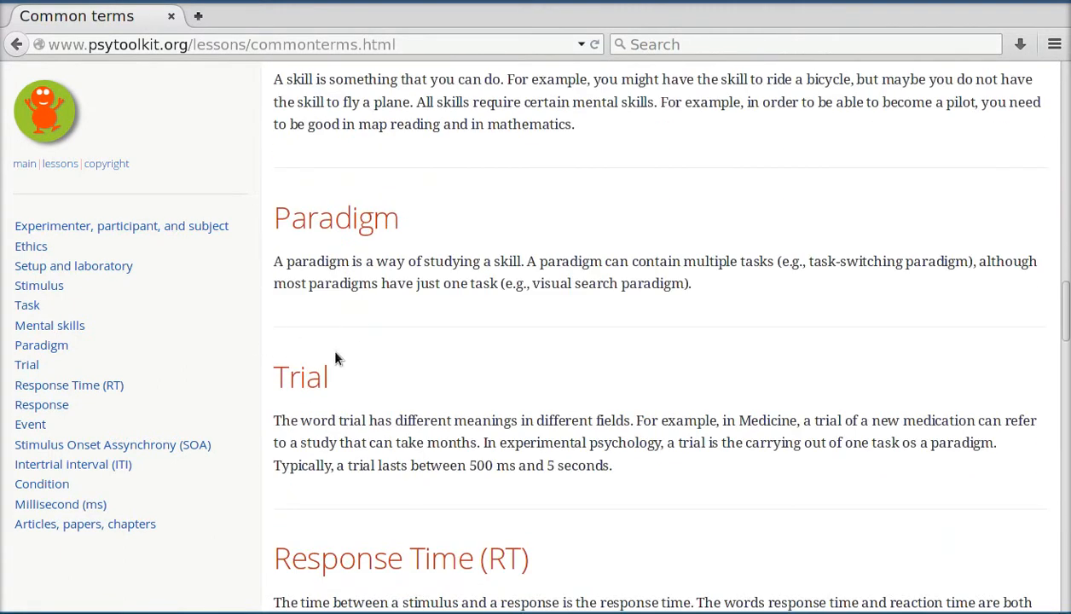
scroll("down", 3)
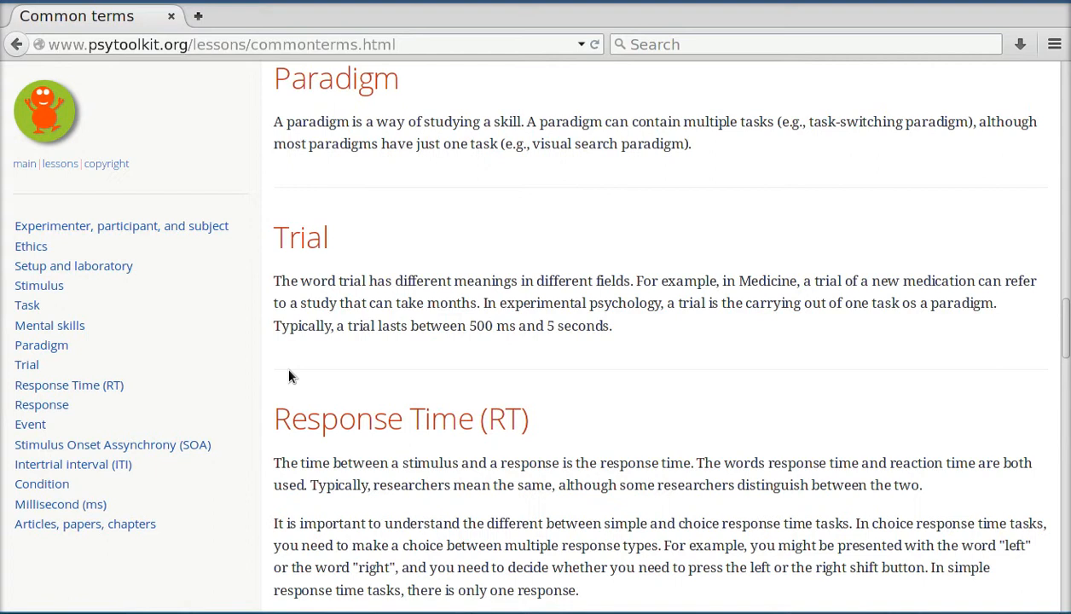
mouse_move(41, 164)
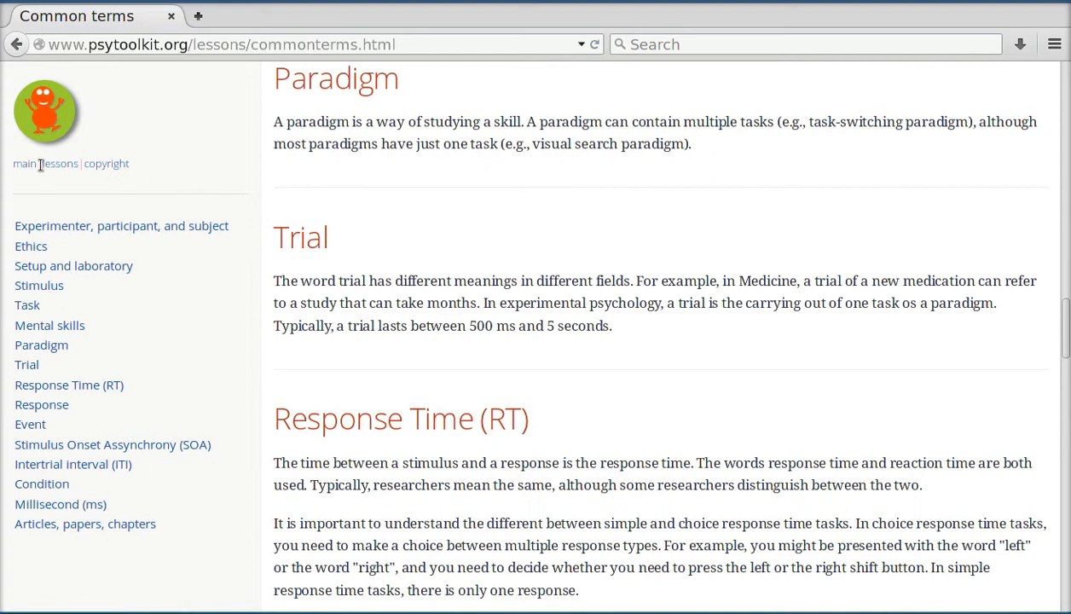
Return to the lessons overview, browse the cognitive experiment lessons table, and scroll back to the top.
left_click(59, 163)
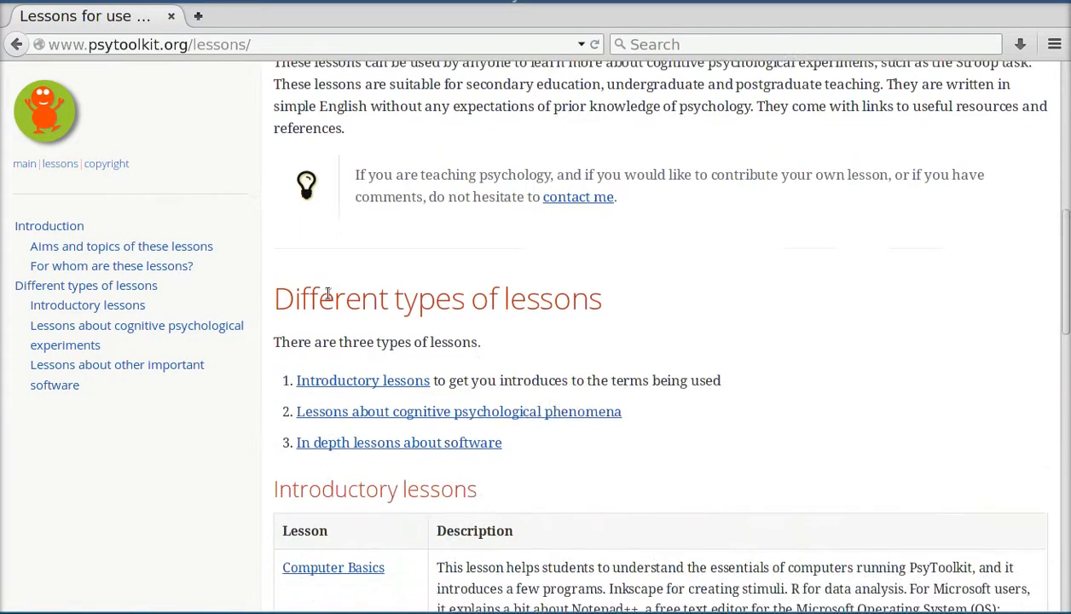
scroll("down", 3)
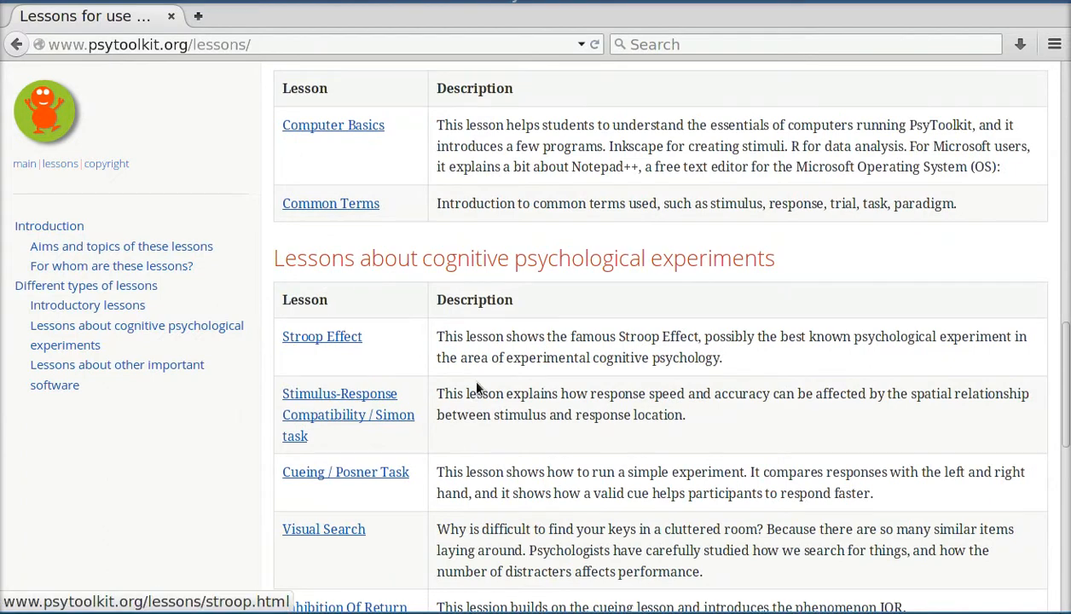
scroll("down", 3)
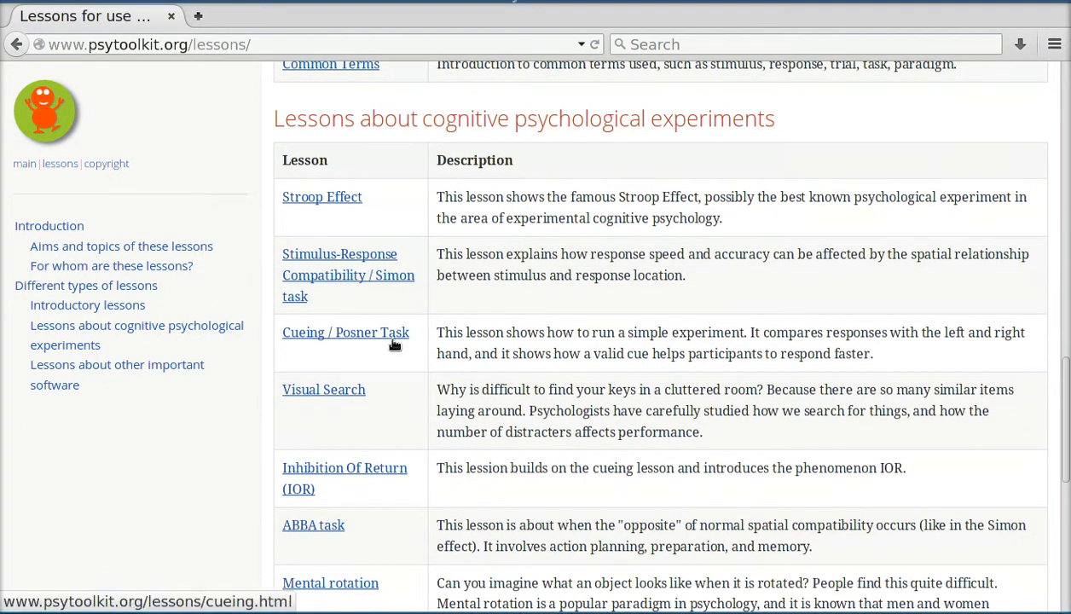
mouse_move(376, 311)
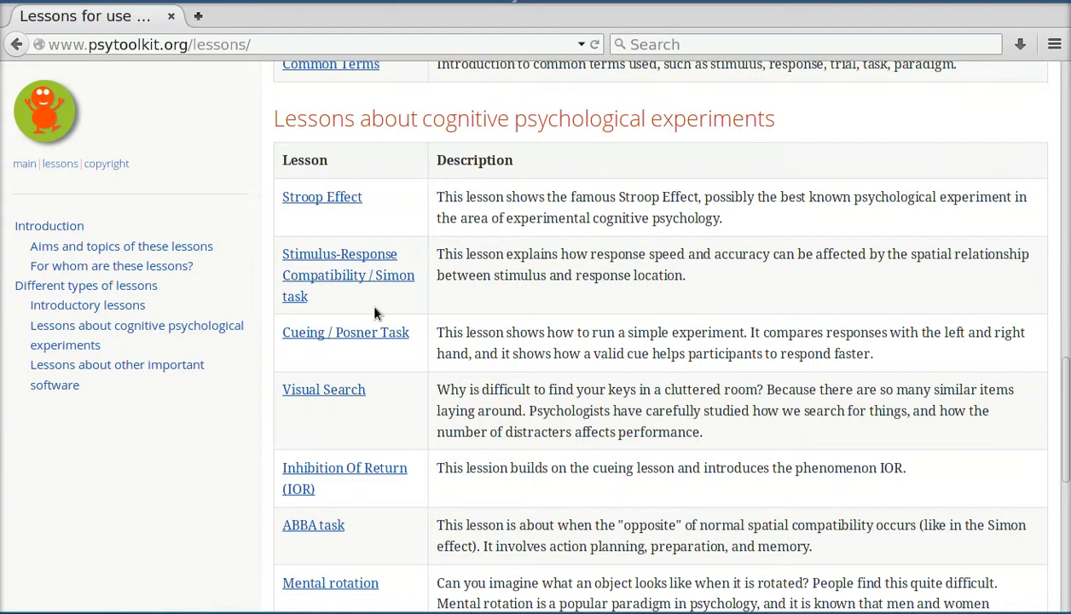
mouse_move(1055, 418)
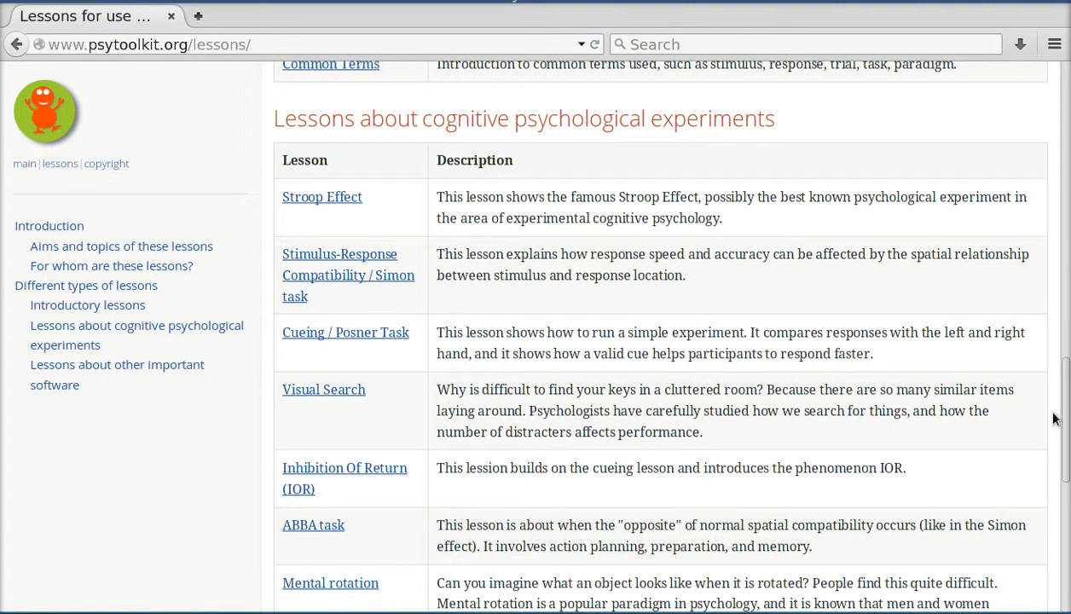
scroll("up", 3)
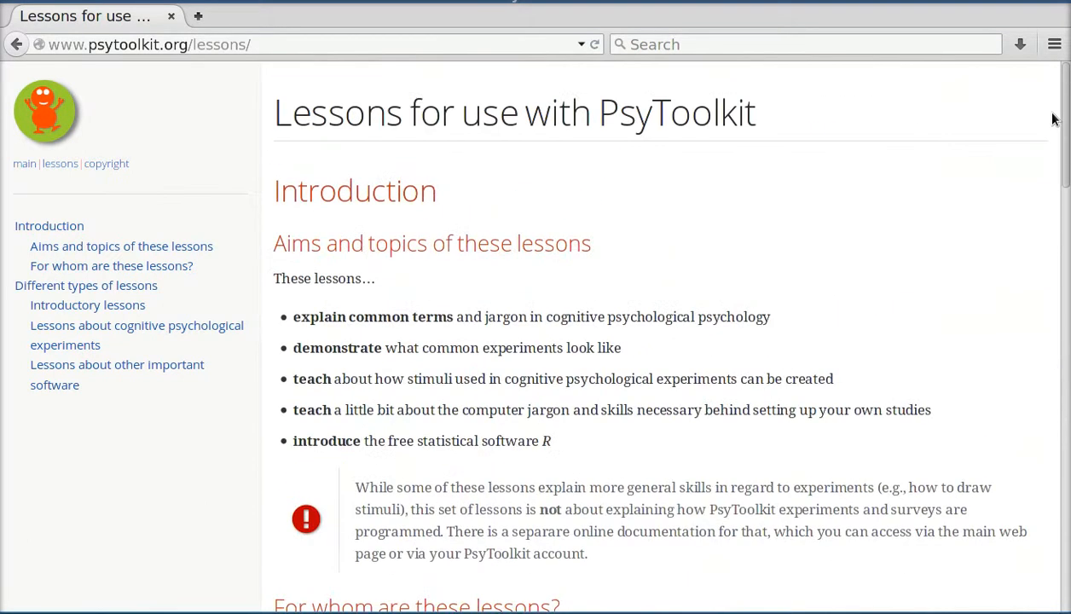